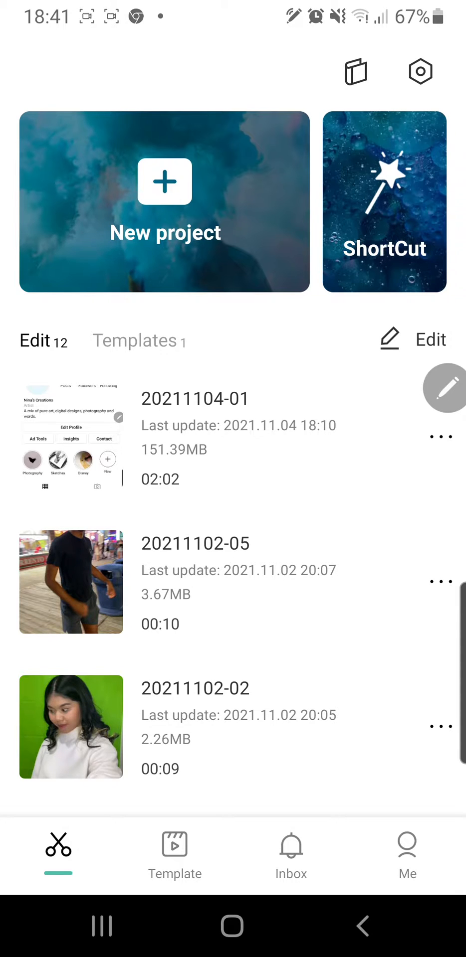
Start a new project and choose the 16-second video of the young man
click(165, 181)
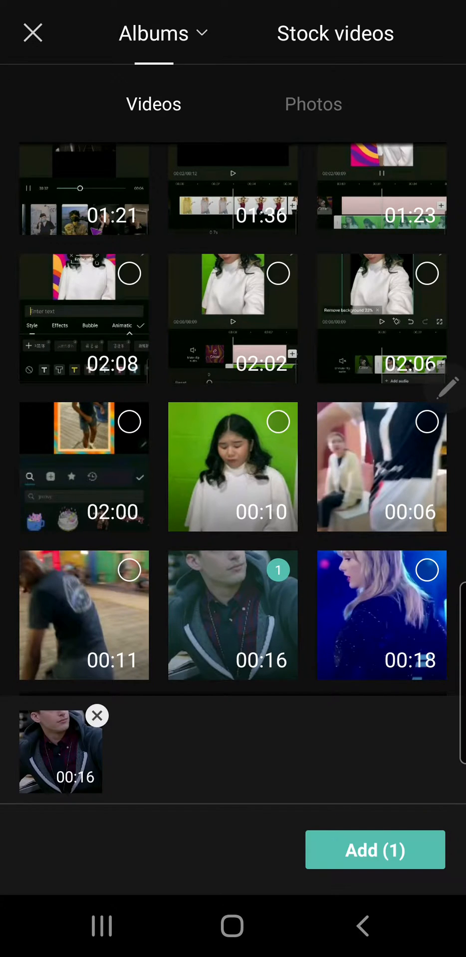
Add the selected video to the editing timeline as an 11-second clip
click(375, 850)
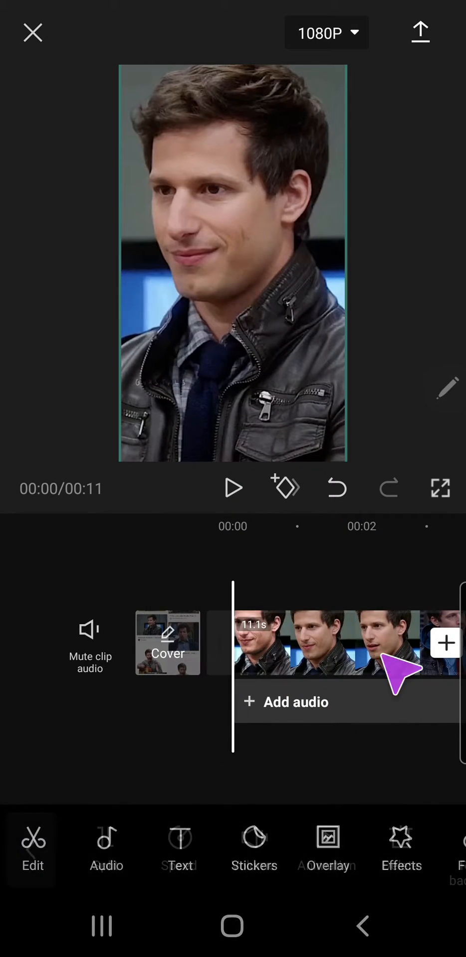
Split the clip and keep a 1.7-second piece of the suited man buttoning his jacket
click(336, 643)
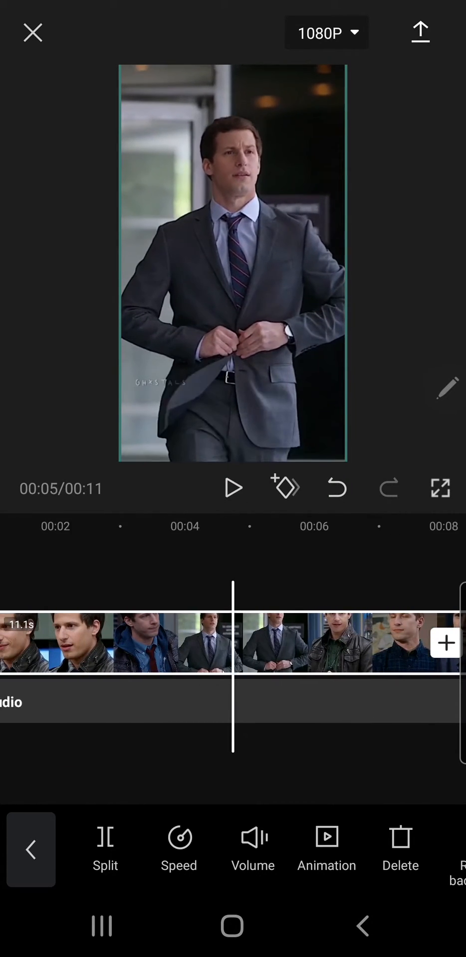
click(336, 487)
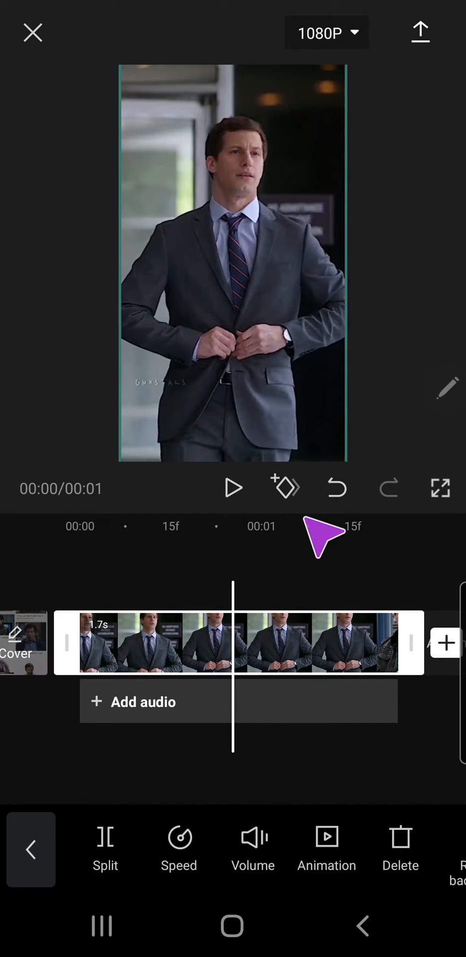
Keyframe a zoom-in at the clip's middle and back out, then mute its audio
click(284, 488)
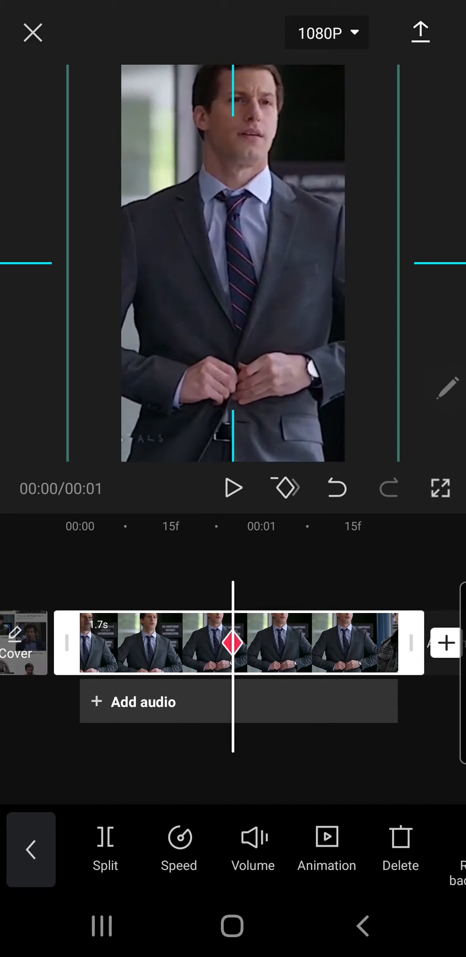
click(336, 488)
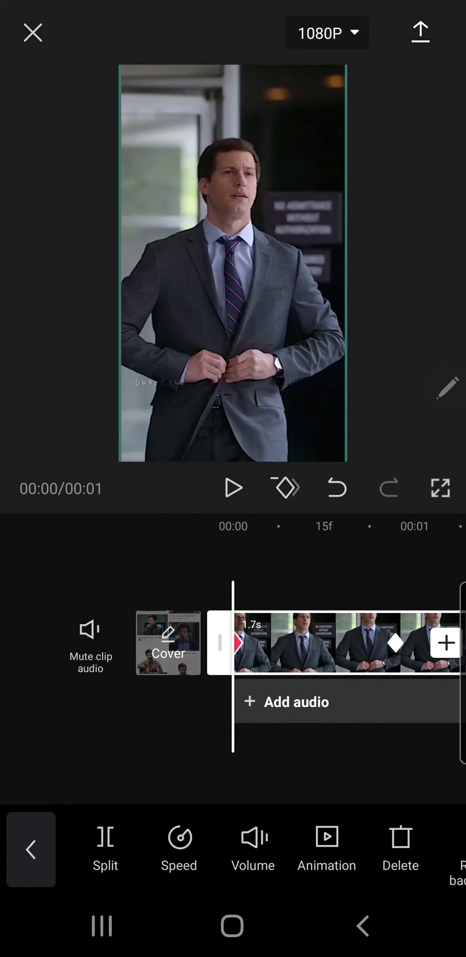
click(90, 629)
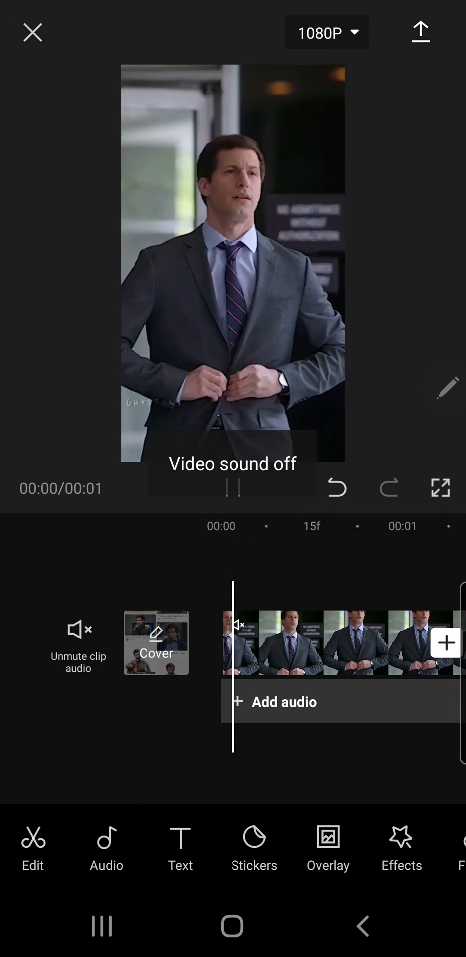